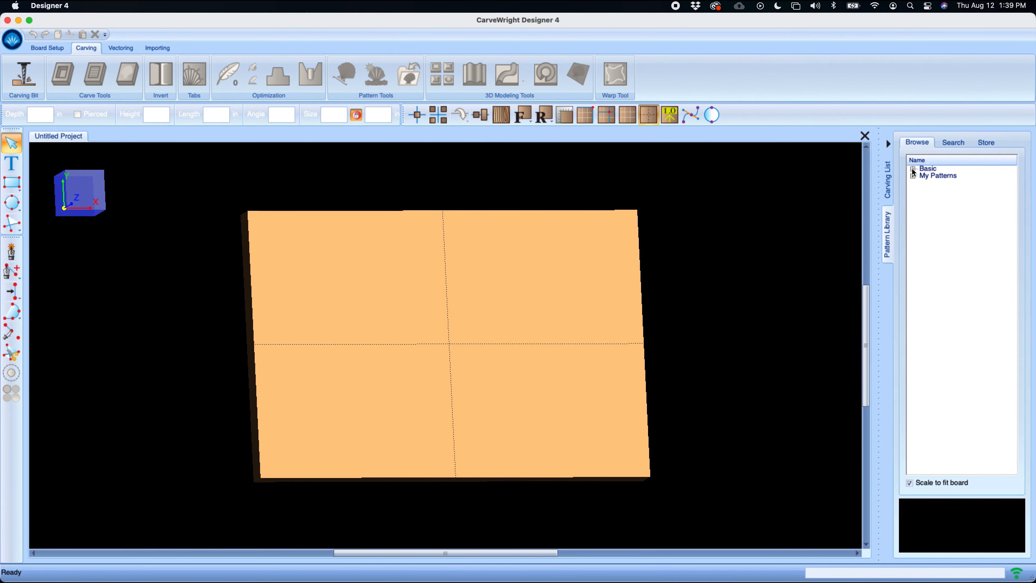
Place Rosette 04 at the board centre and Filigree 09 overlapping its right side
left_click(912, 168)
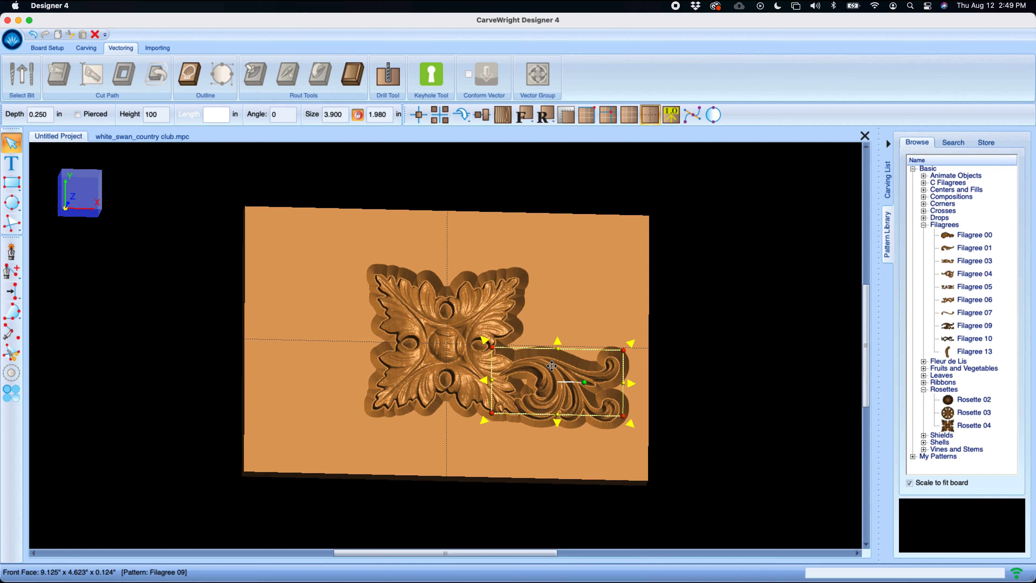
Show the Mirror submenu for the Filigree 09 pattern, heading toward Mirror All
right_click(552, 367)
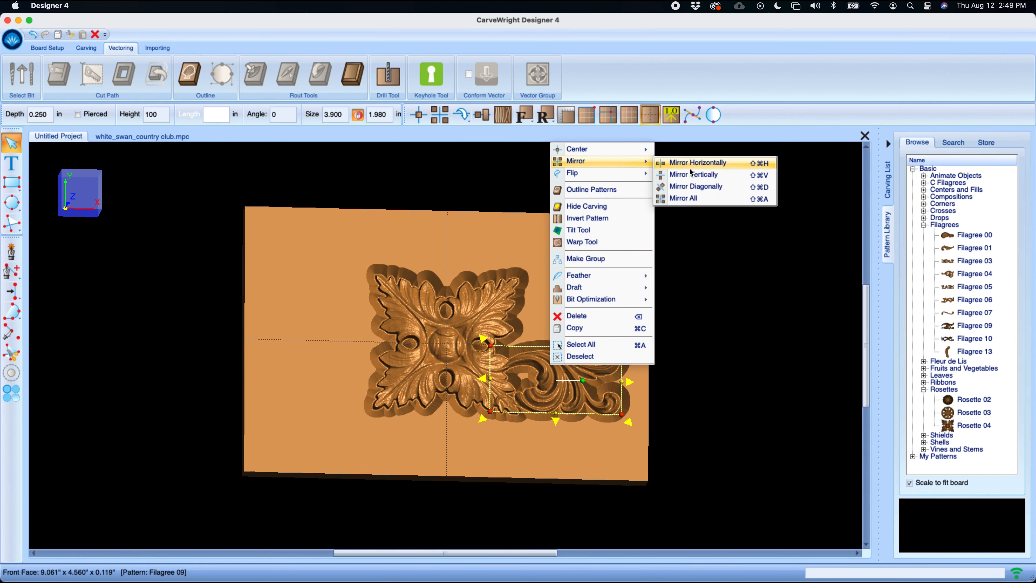
mouse_move(677, 198)
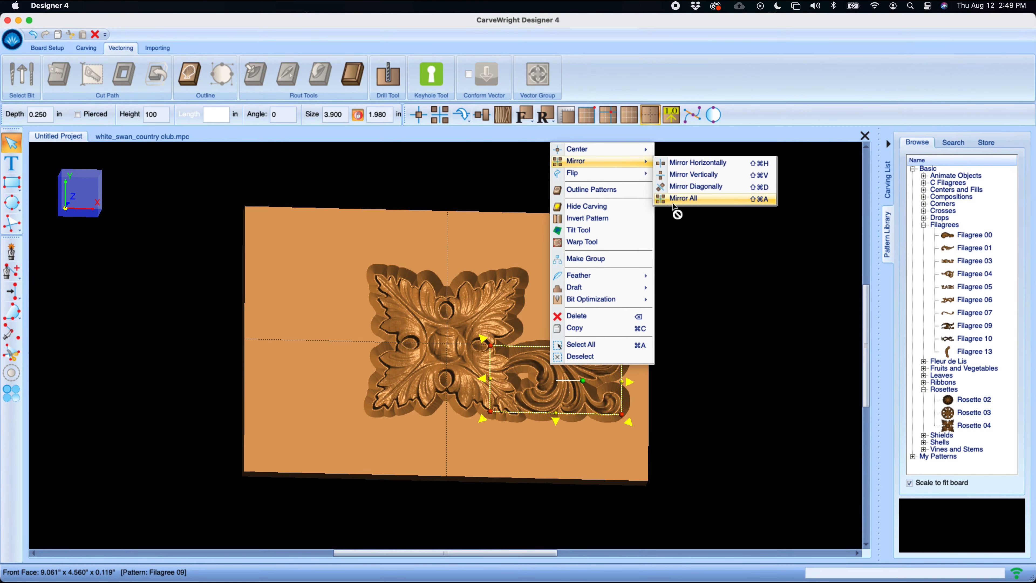